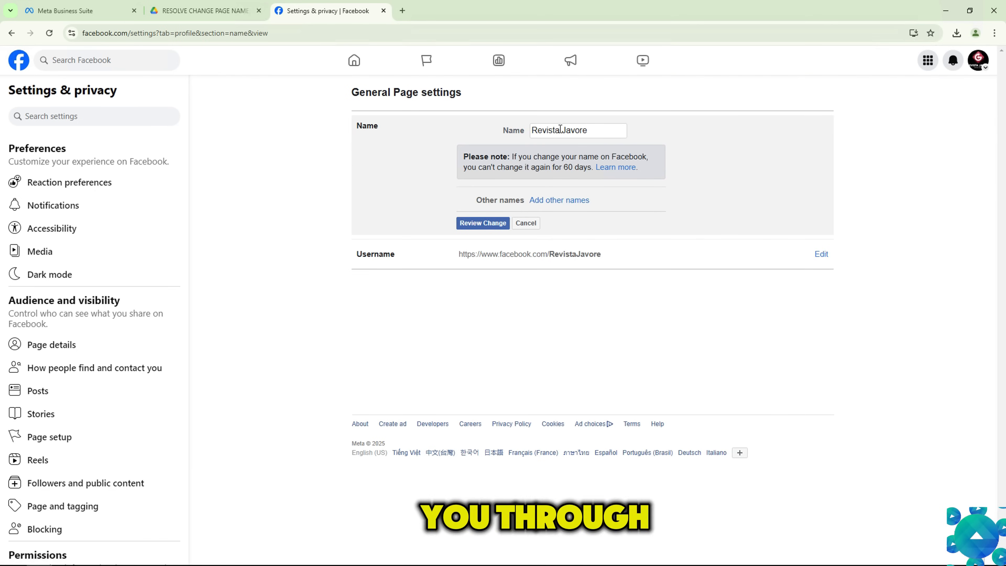
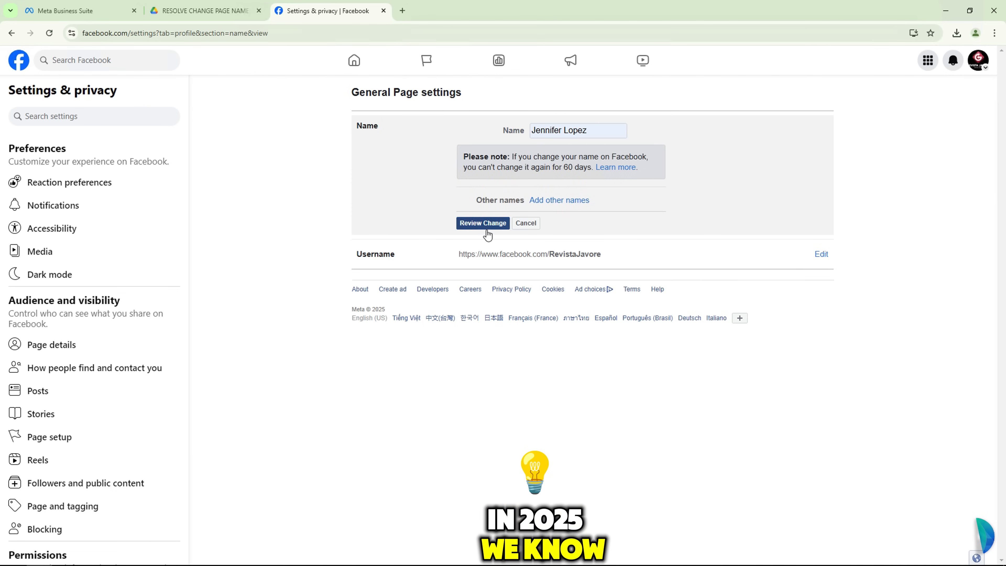
- Request the page name change to Jennifer Lopez with the password, hitting the page-limits warning
click(482, 222)
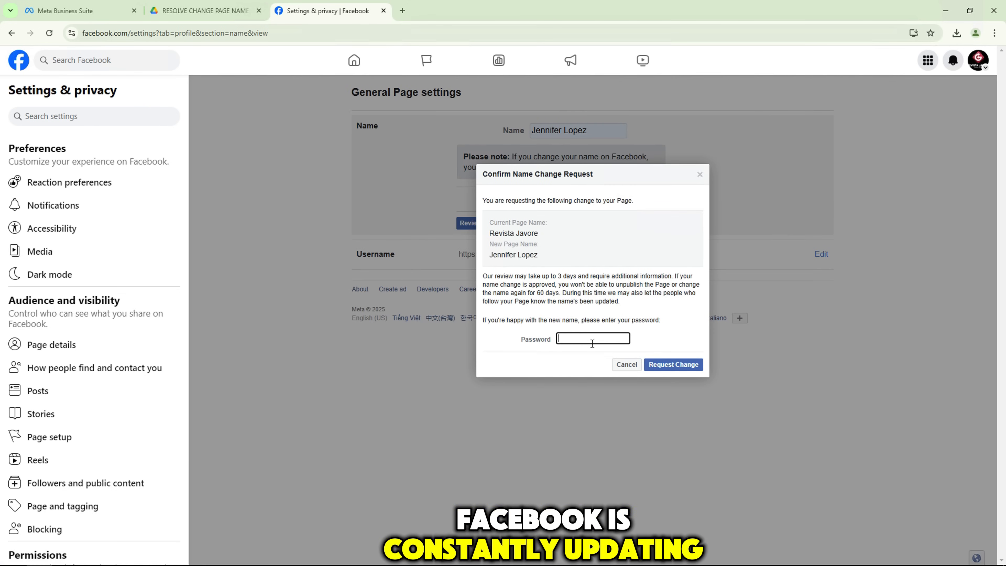
click(672, 364)
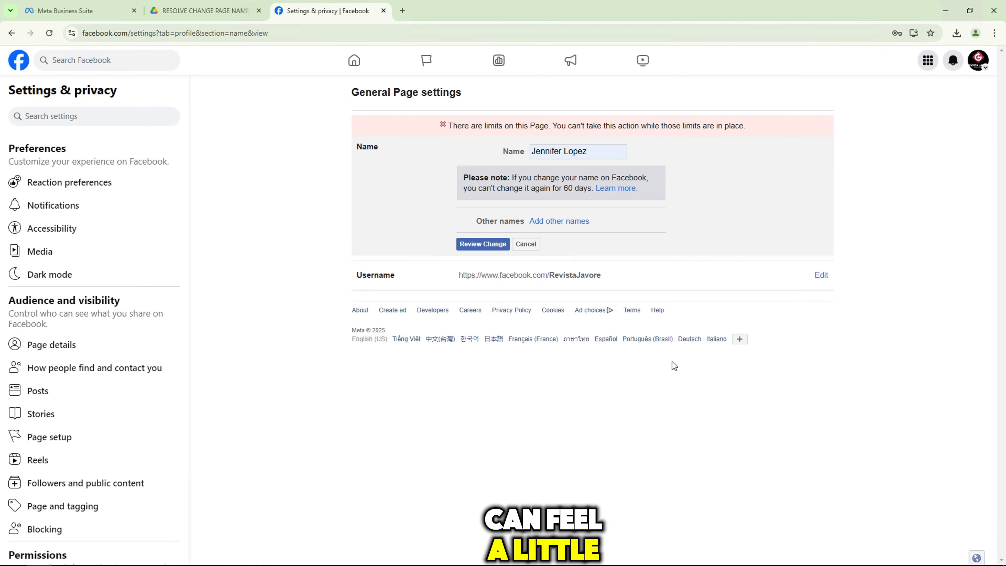
triple_click(577, 125)
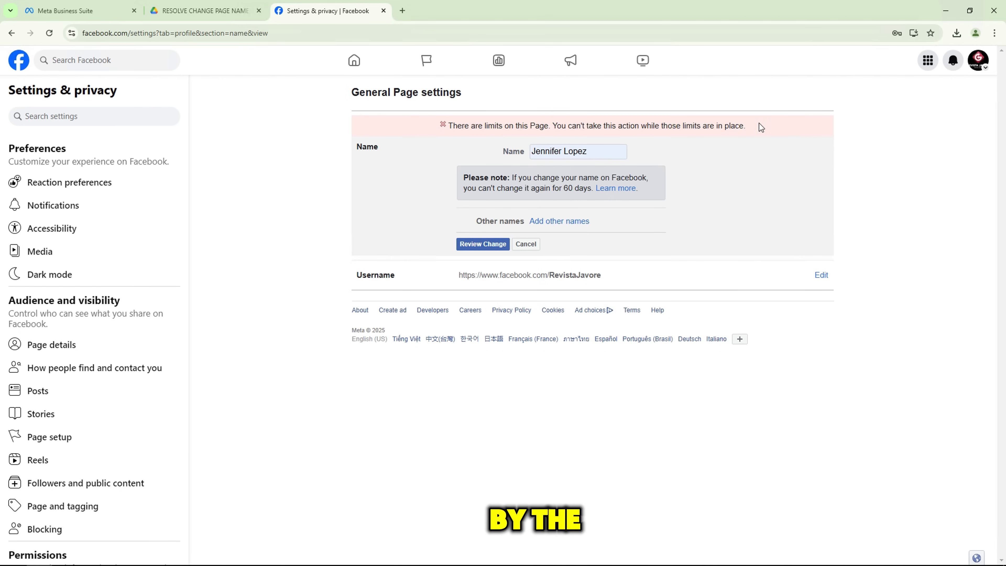
mouse_move(495, 229)
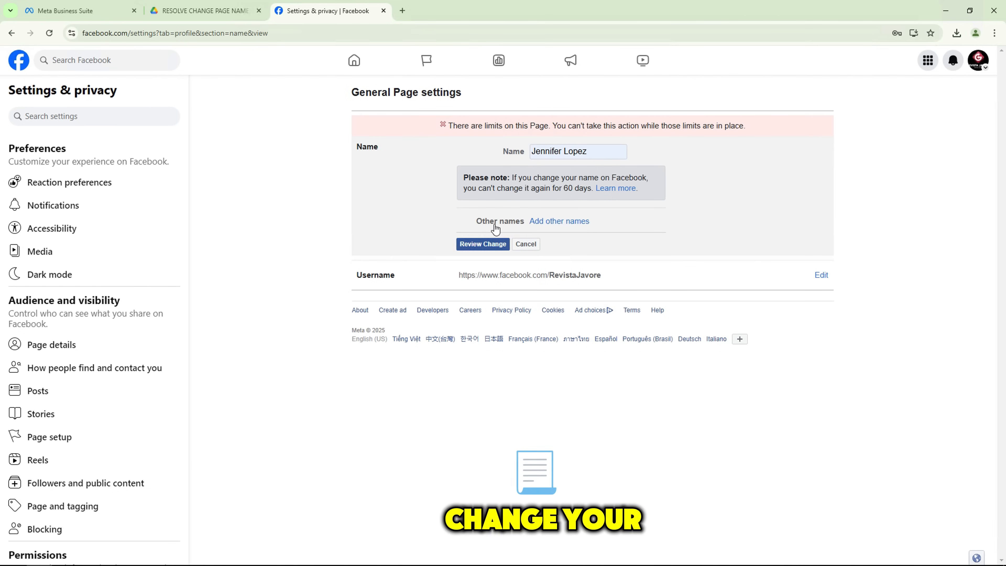
- Turn on Developer mode in chrome://extensions and locate the downloaded archive
click(994, 32)
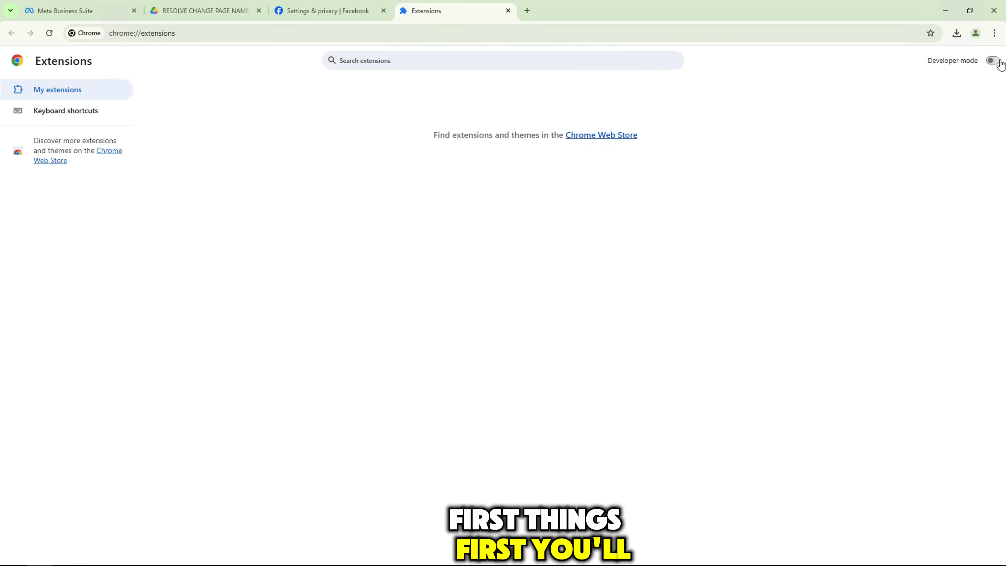
click(992, 60)
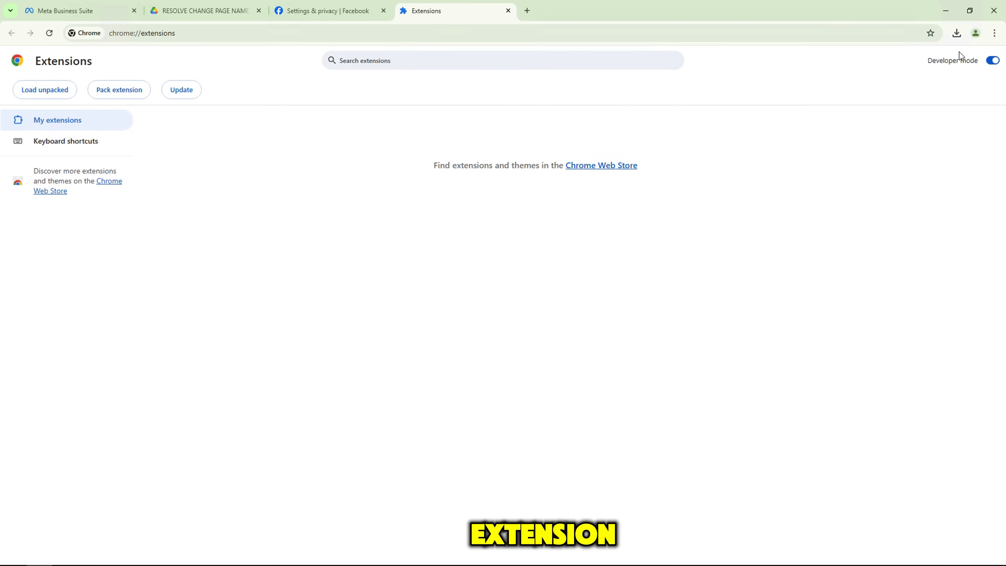
click(955, 32)
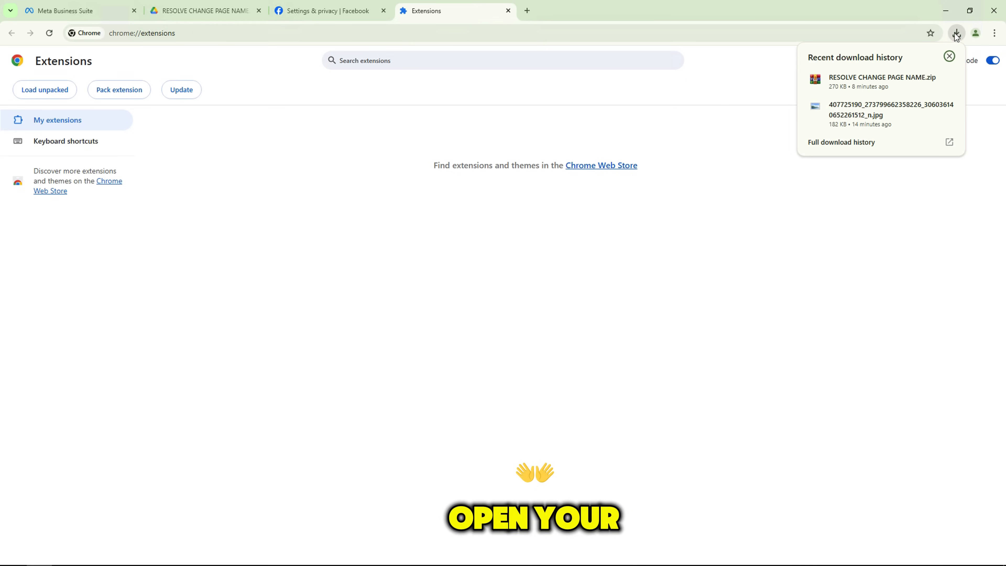
click(955, 32)
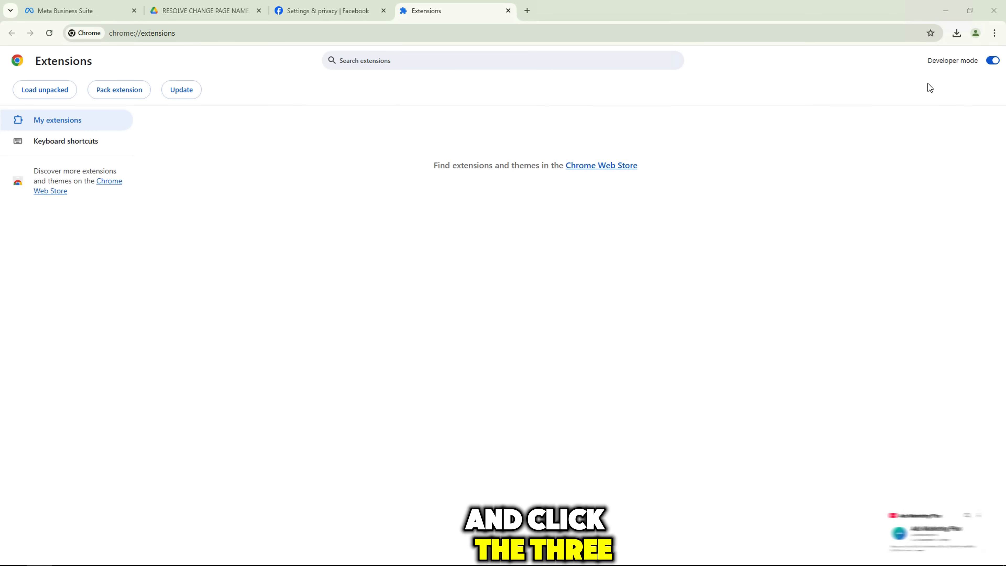
- Extract the RESOLVE CHANGE PAGE NAME zip in Downloads and load its folder as a Chrome extension
right_click(635, 210)
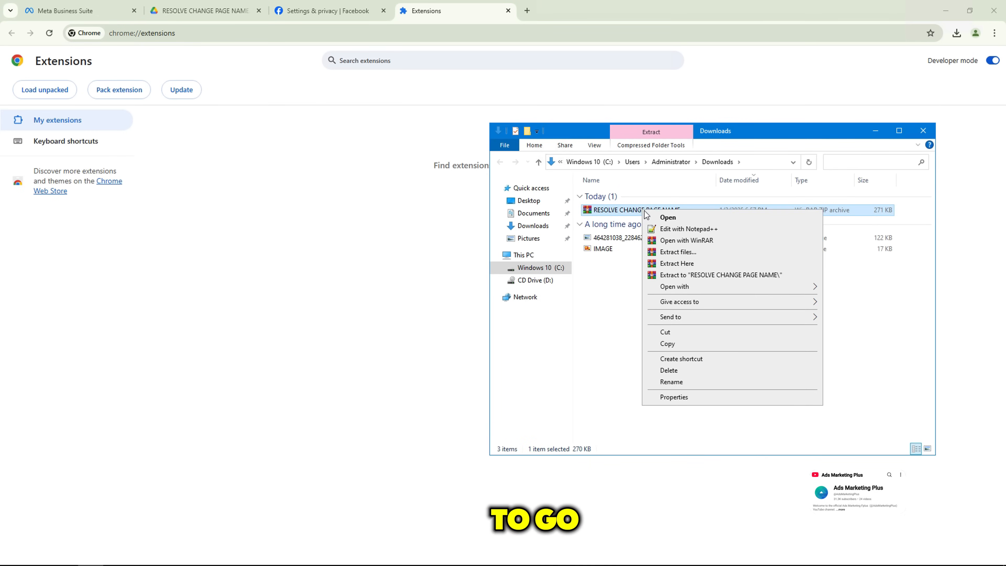
click(677, 263)
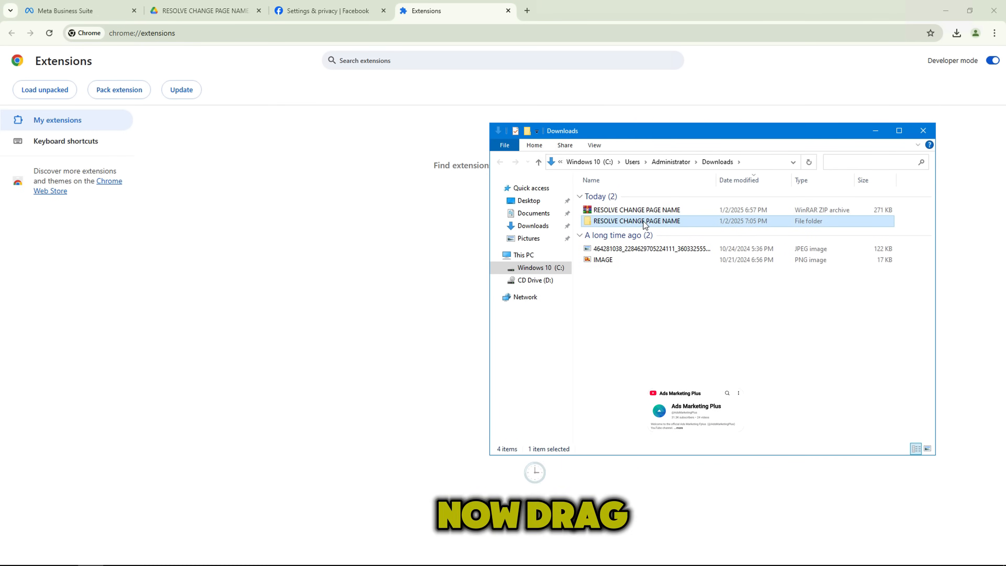
drag(645, 225, 334, 199)
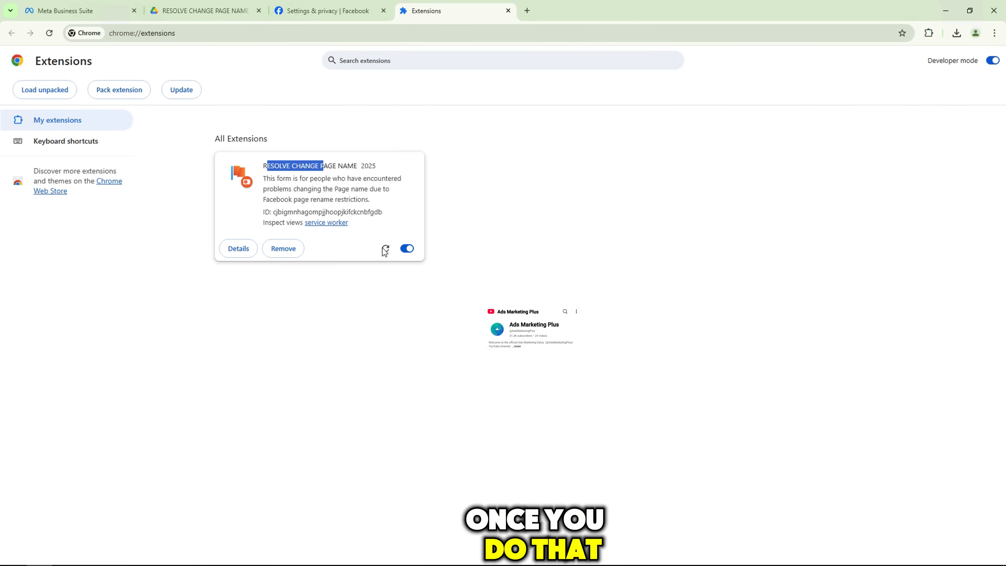
- Reload the extension, pin it to the toolbar and launch its Confirm Name Change Request form
click(181, 89)
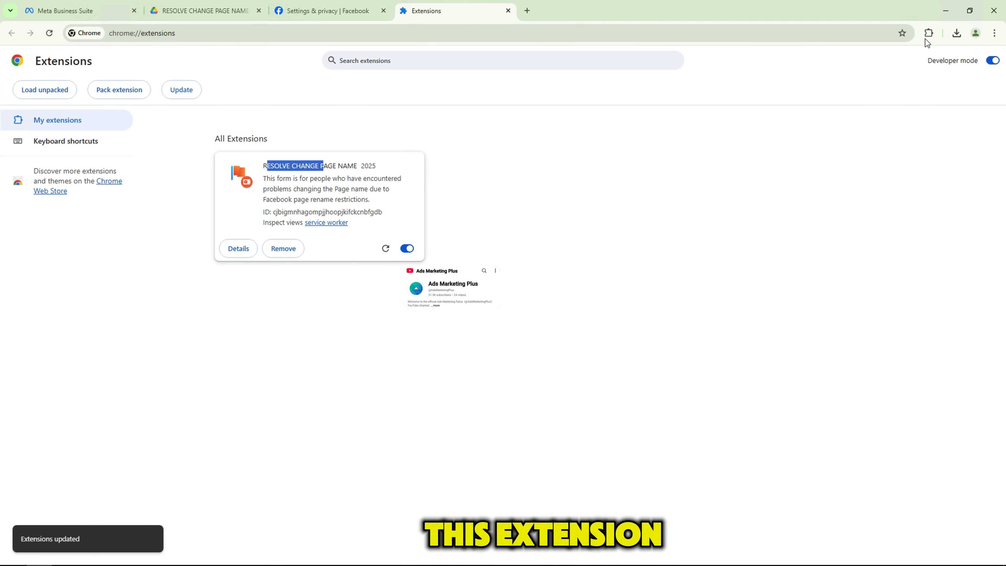
click(928, 32)
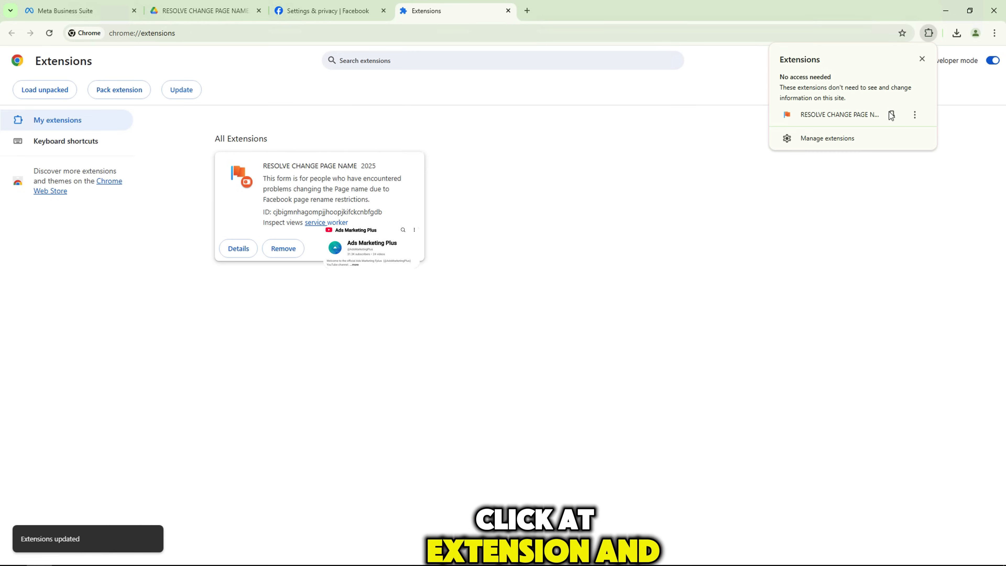
click(891, 114)
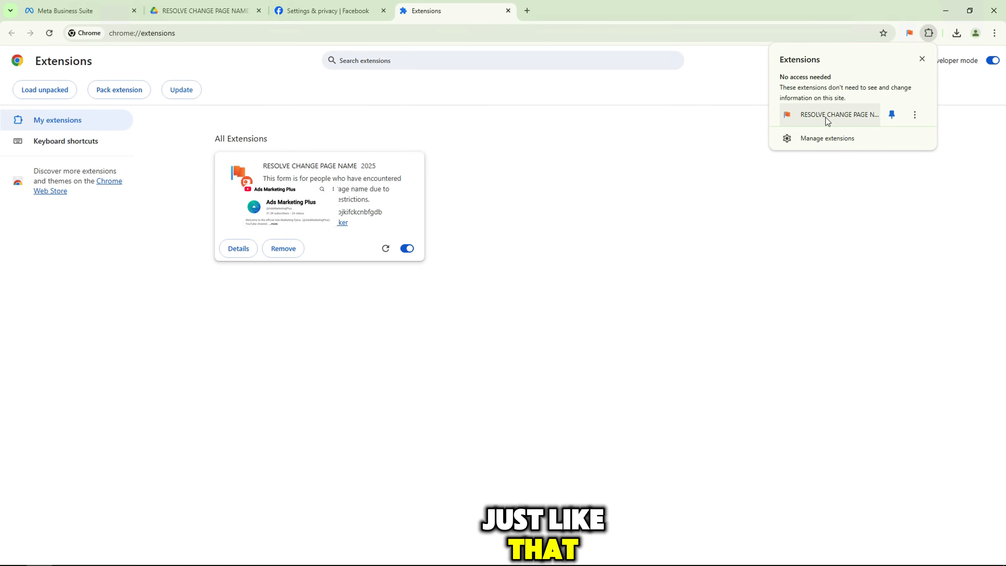
click(839, 114)
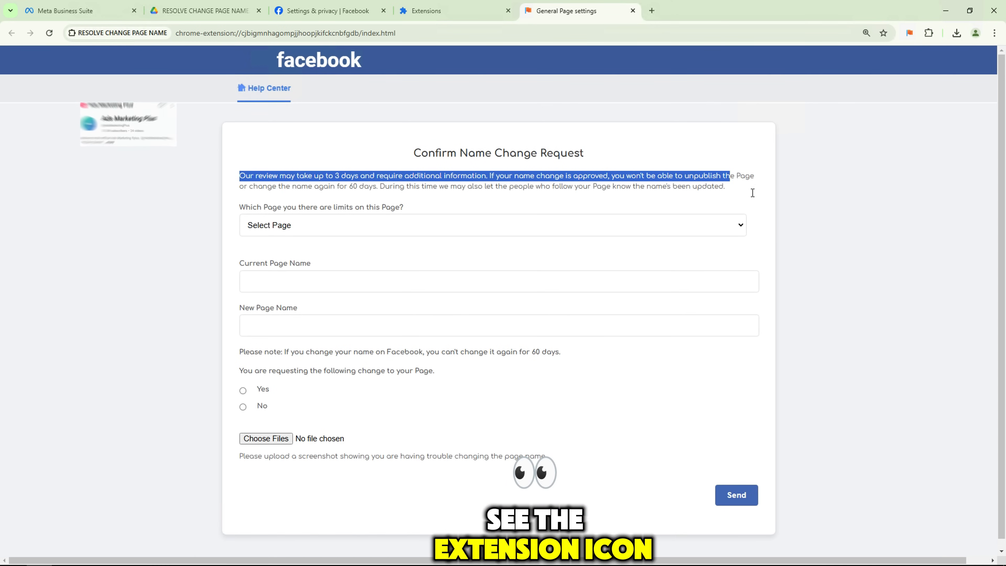
- Select the Revista Javore page, copy its current name and answer Yes to requesting the change
click(492, 224)
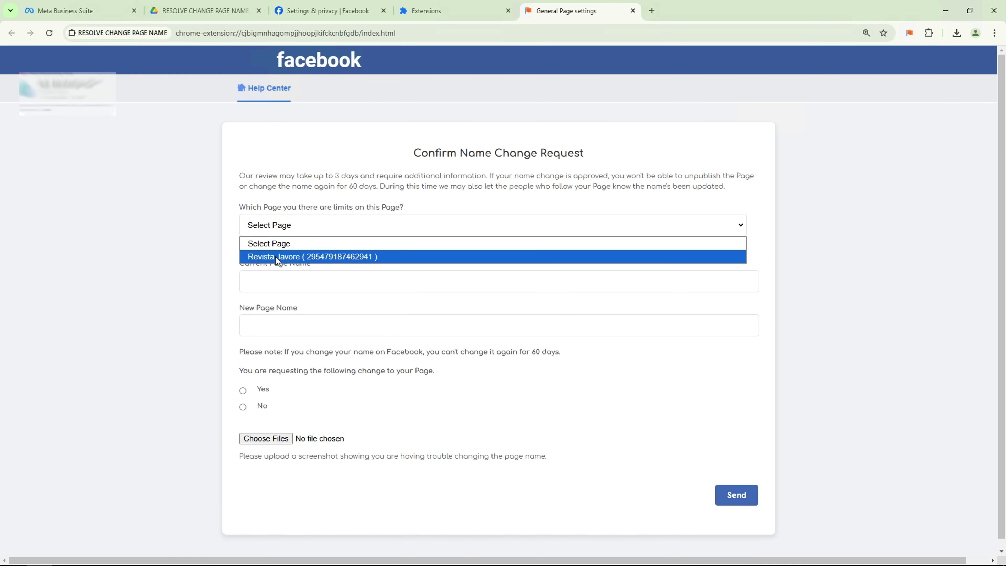
click(312, 256)
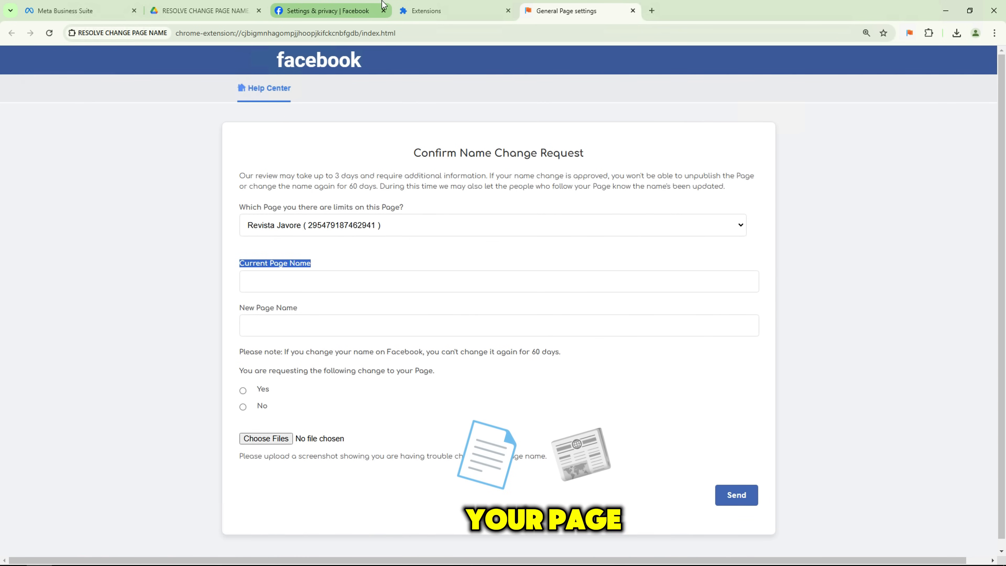
click(329, 11)
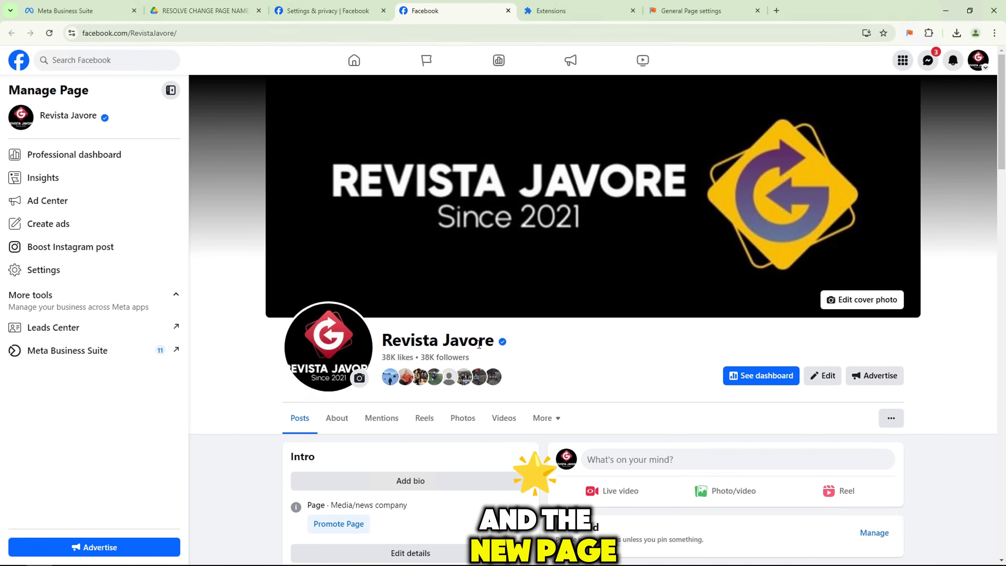
right_click(438, 340)
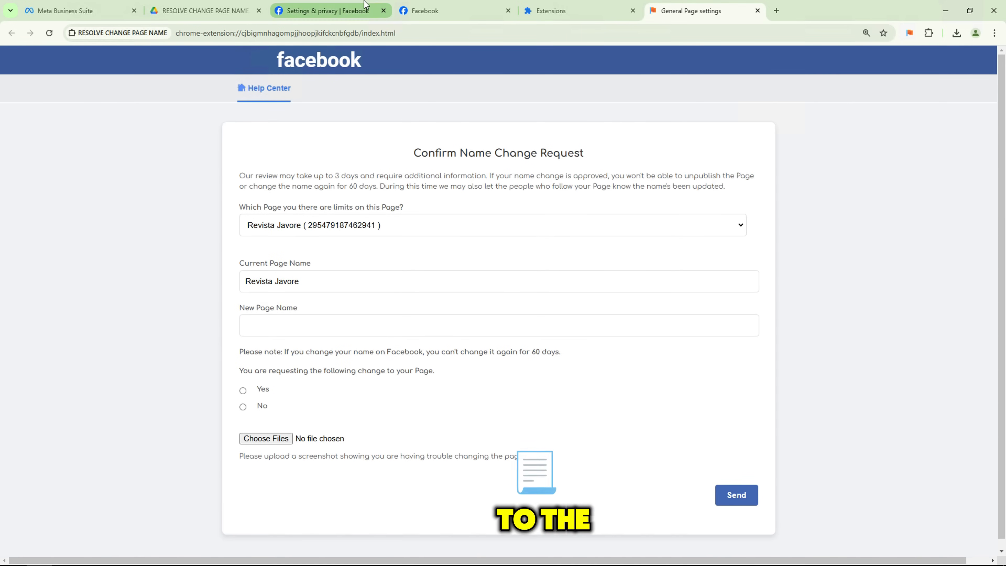
click(331, 10)
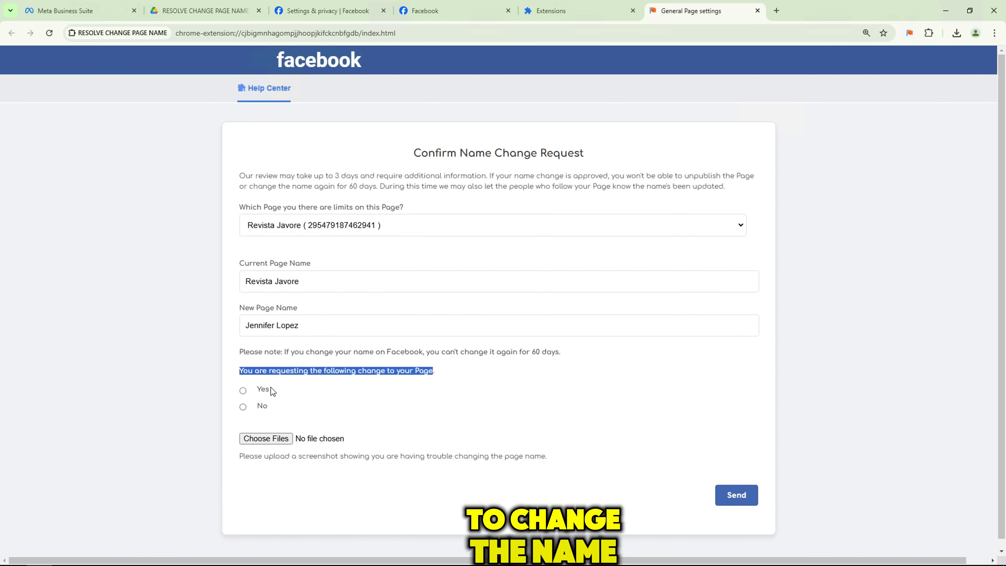
click(242, 390)
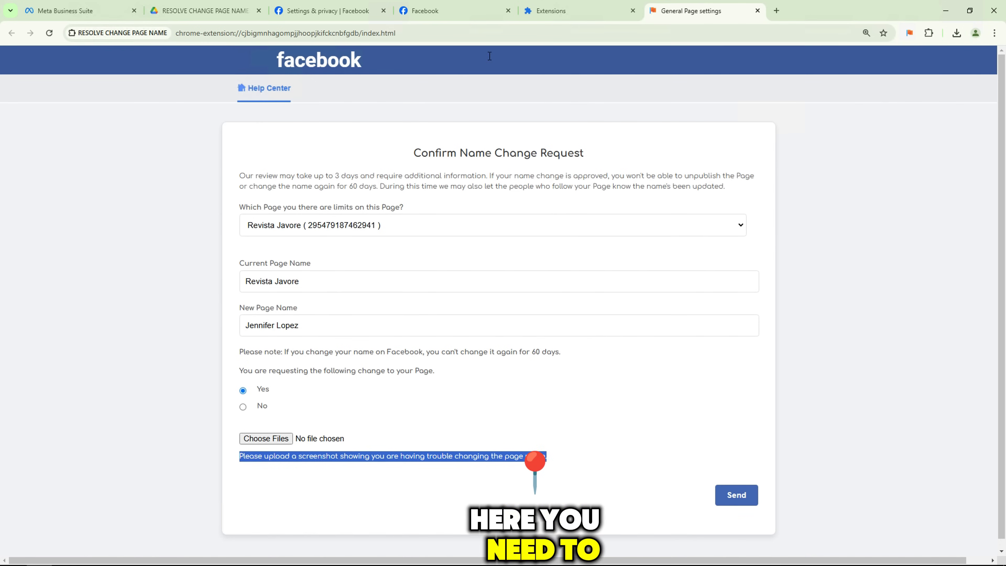
- Save the page-limits screenshot as Request Page Name in Downloads
click(325, 10)
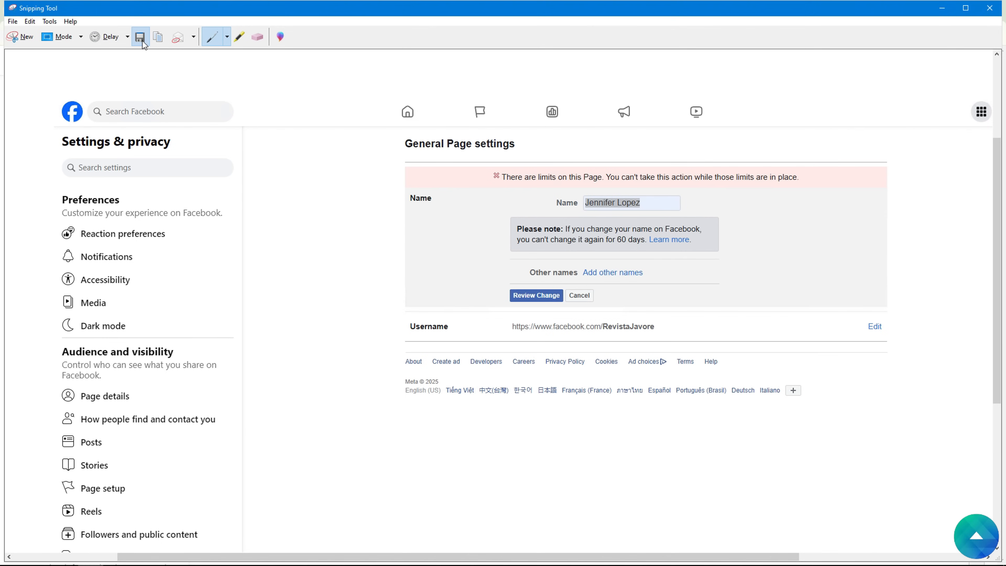
click(140, 37)
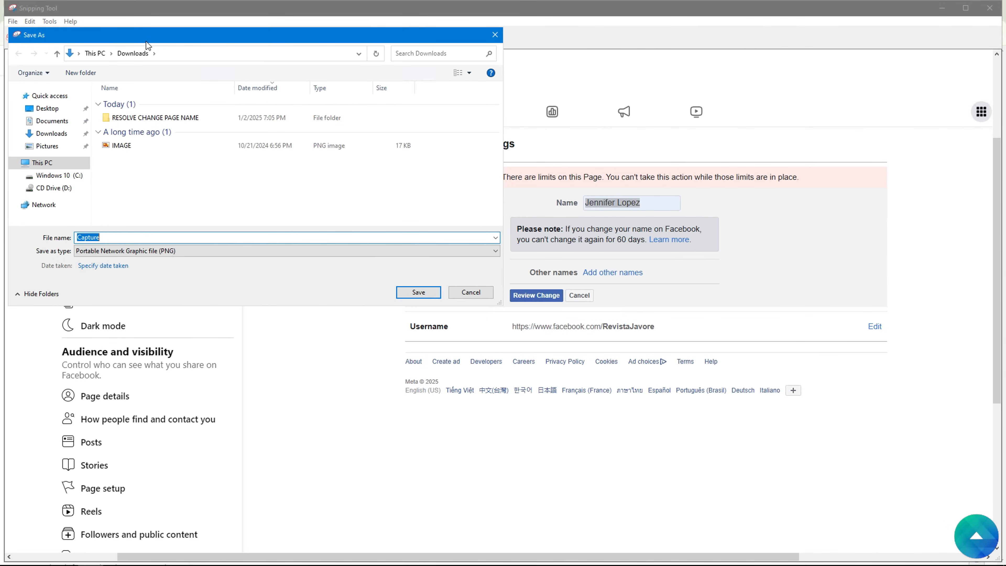
text(Request Page Name)
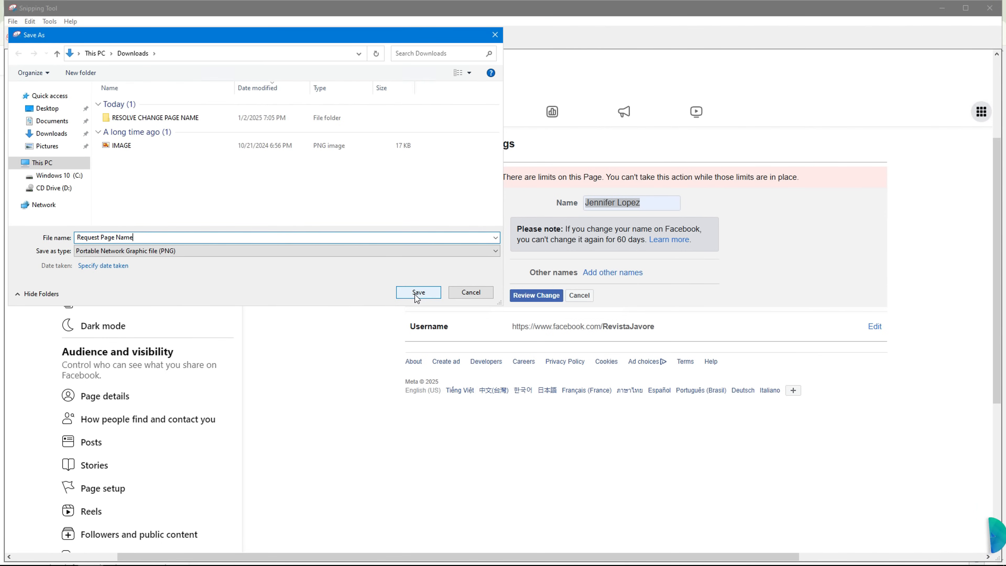
click(418, 292)
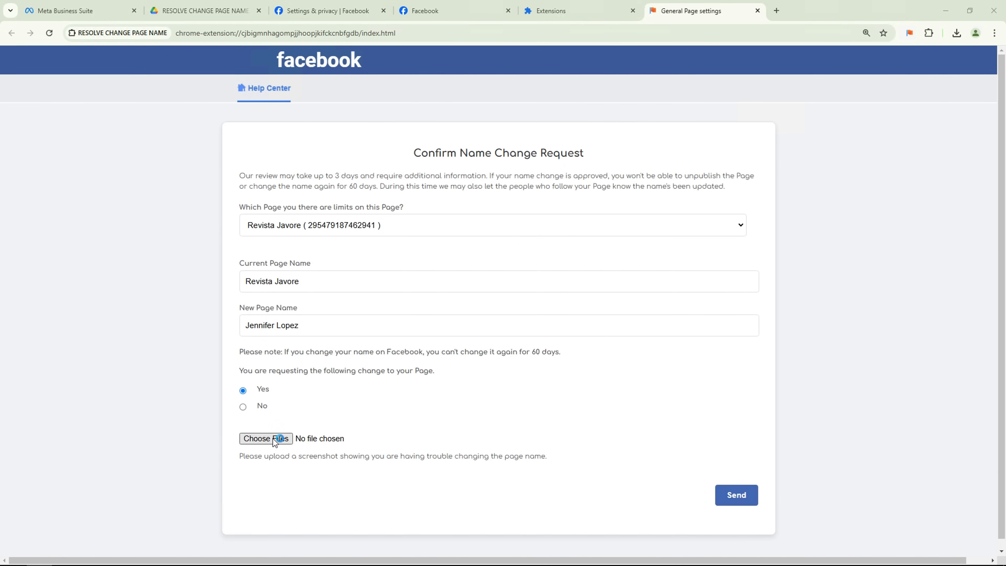
- Attach Request Page Name.PNG, send the name change request and return to the Revista Javore page
click(265, 438)
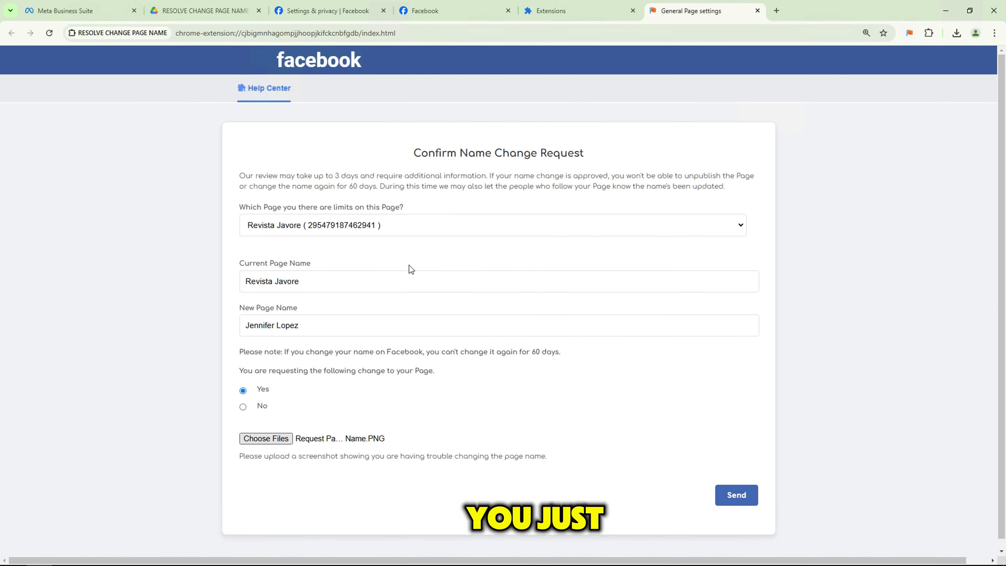
click(736, 495)
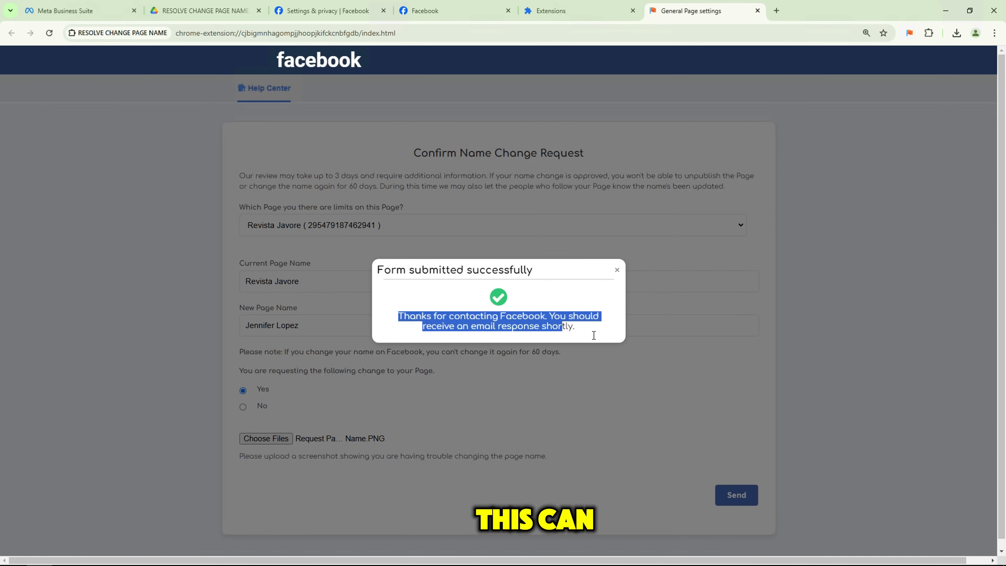
click(423, 11)
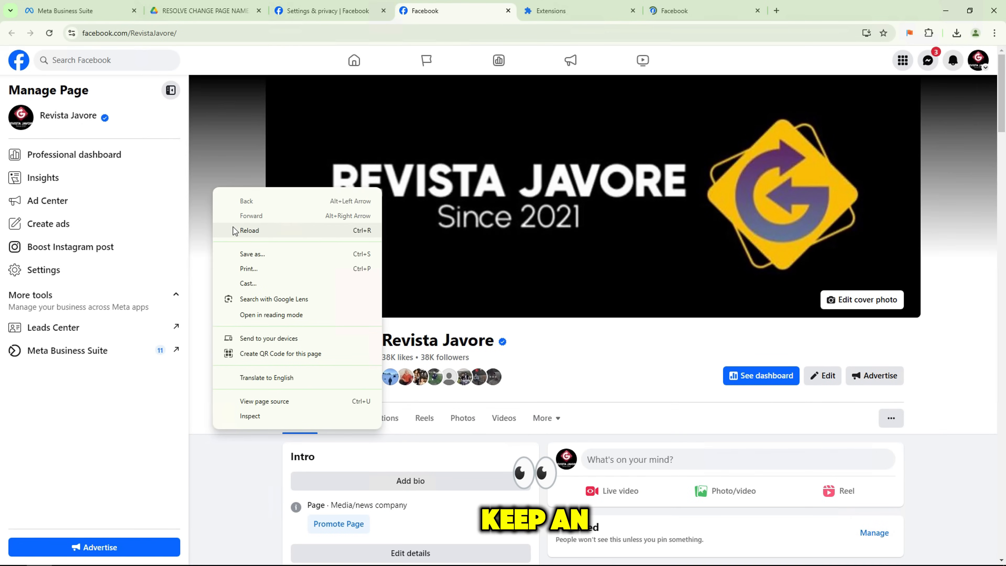
- Reload the page and scroll its profile and posts showing the new name Jennifer Lopez
click(235, 231)
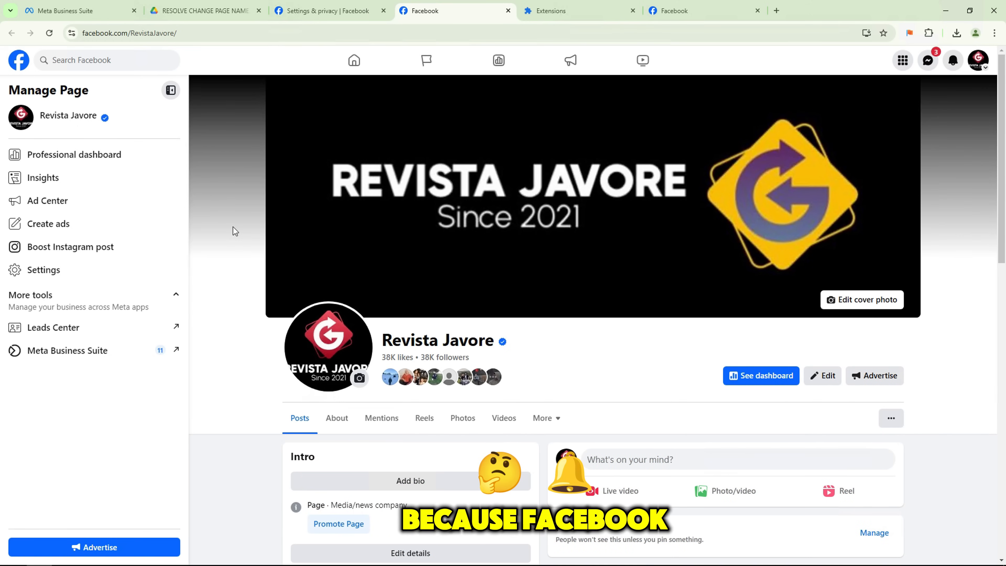
scroll(down, 3)
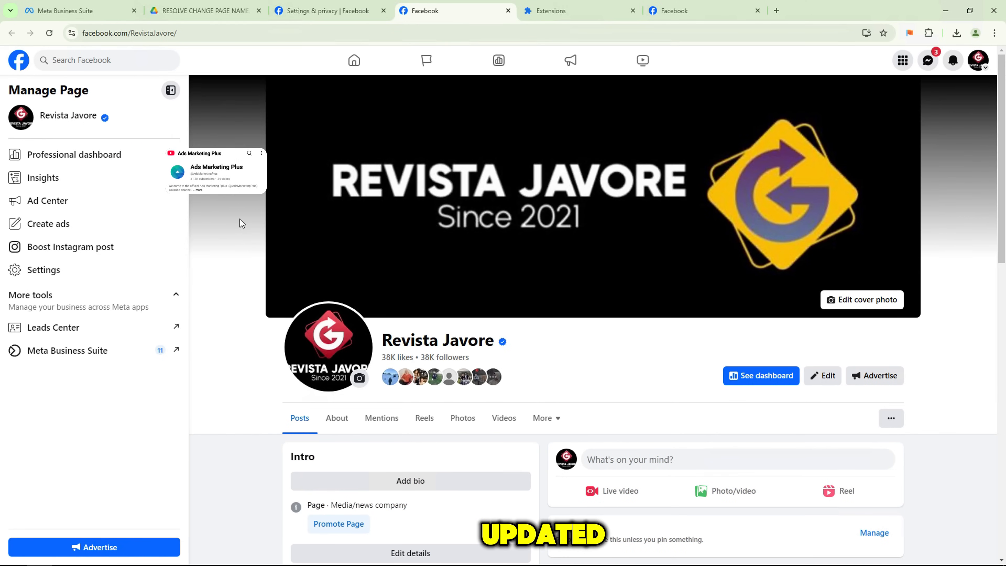
scroll(down, 3)
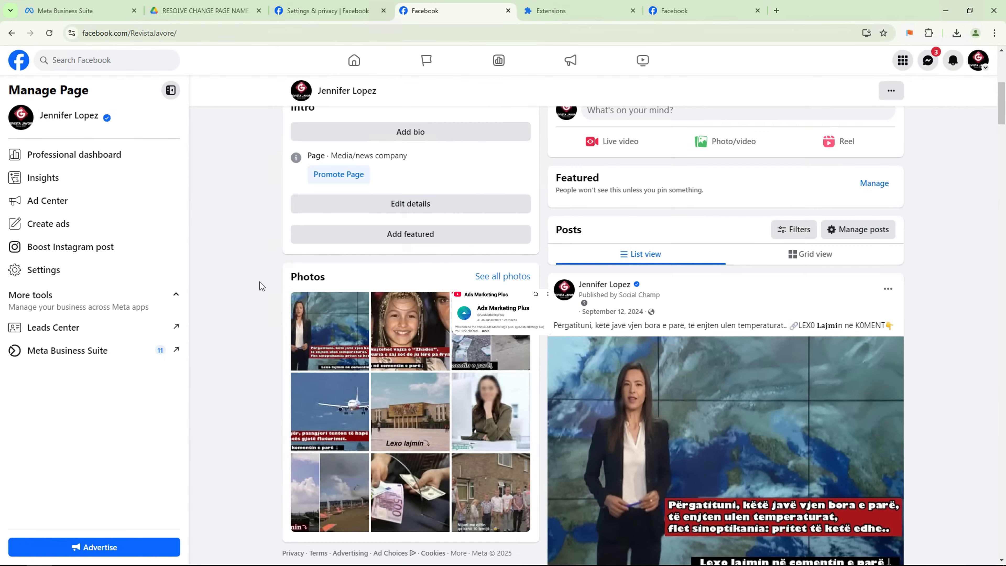
scroll(down, 3)
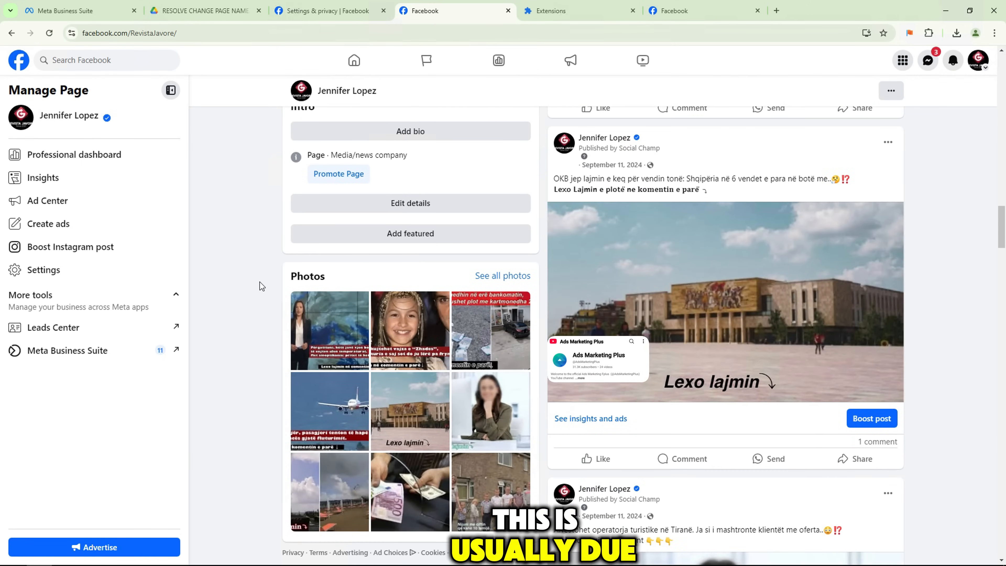
scroll(down, 3)
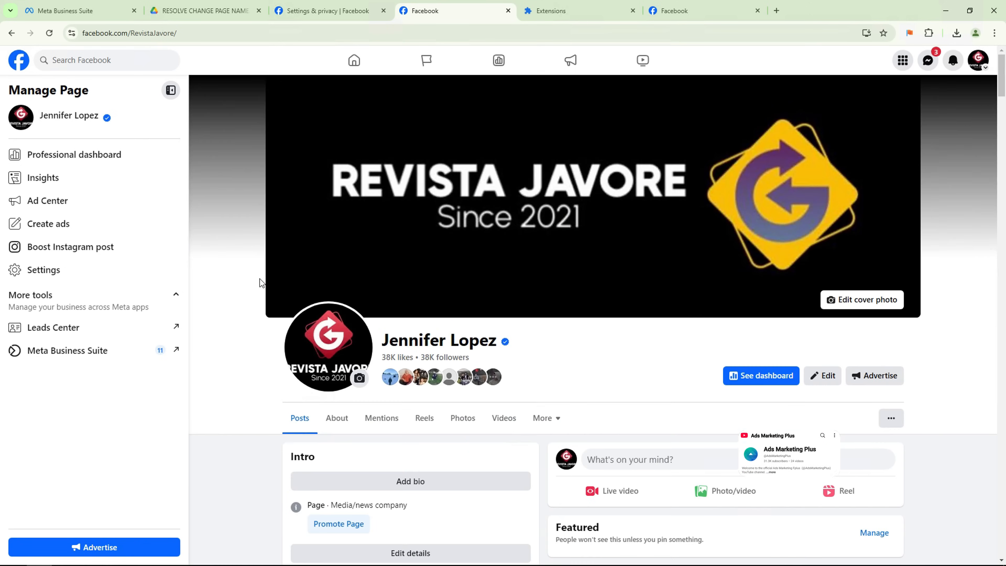
scroll(down, 3)
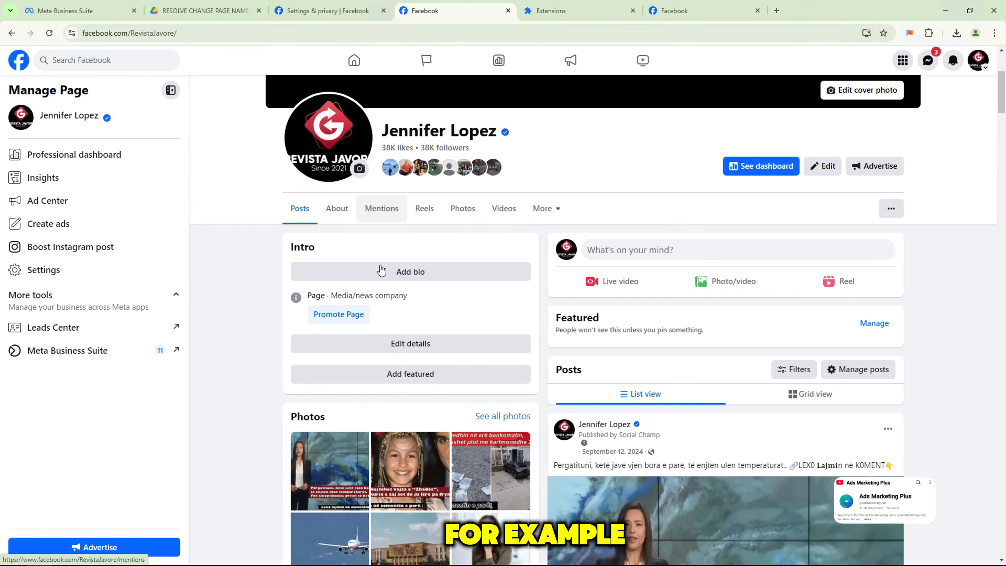
scroll(down, 3)
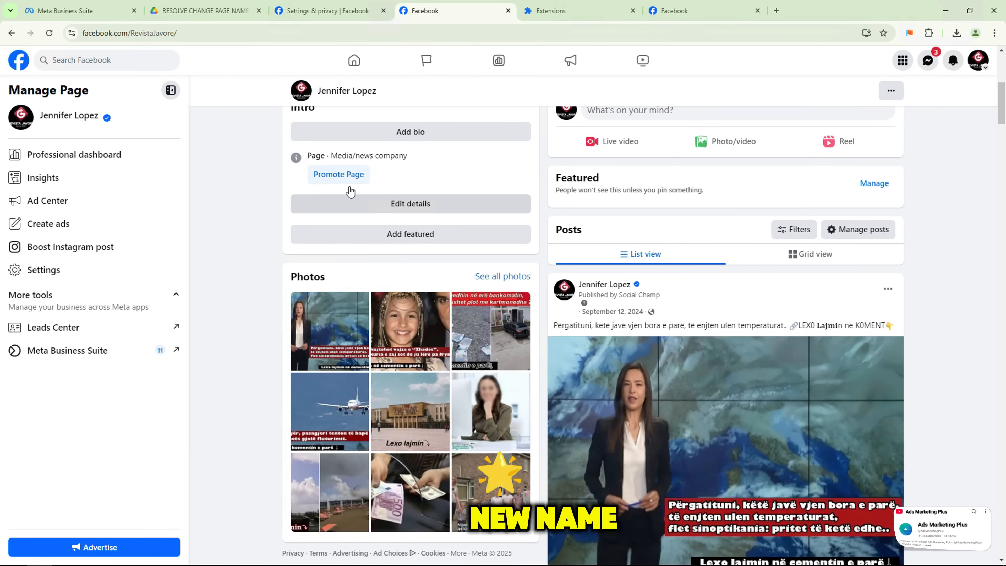
- Review the About > Page transparency history recording the change to Jennifer Lopez
click(337, 139)
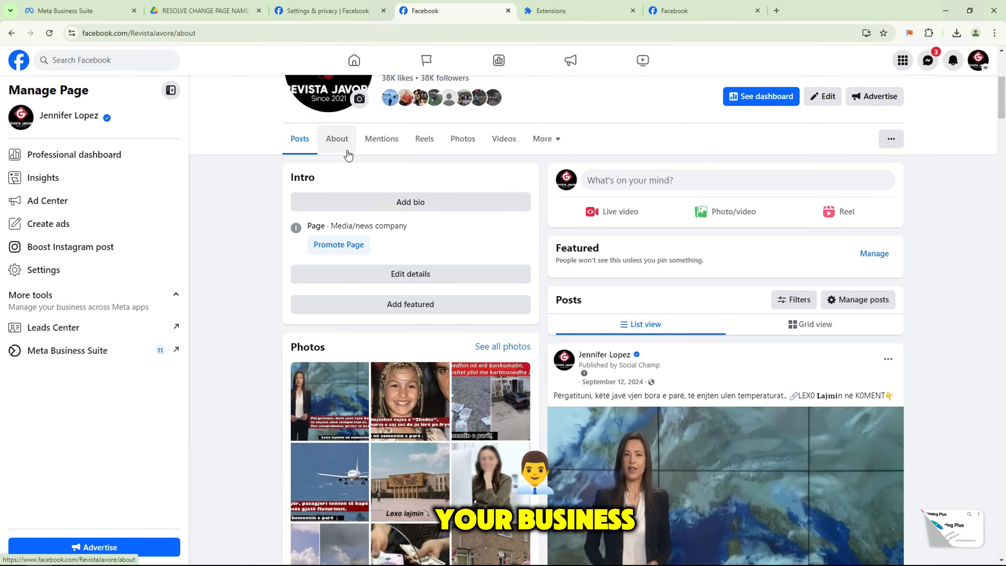
click(336, 139)
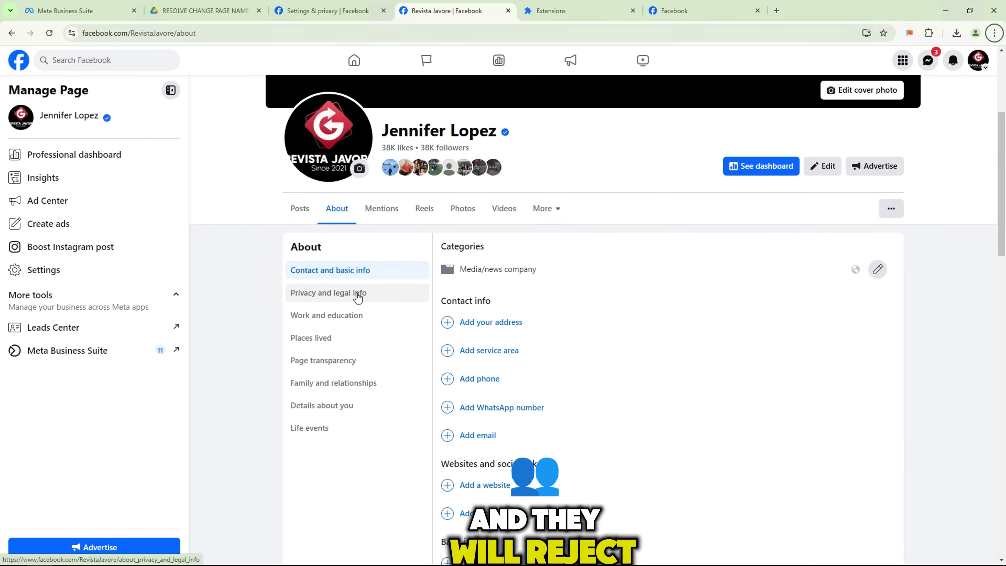
click(328, 292)
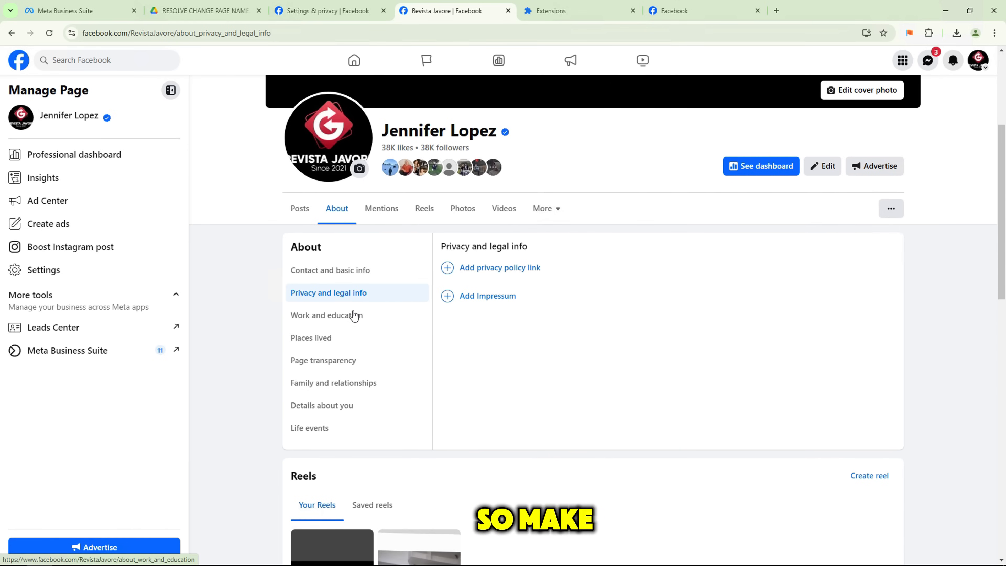
click(323, 360)
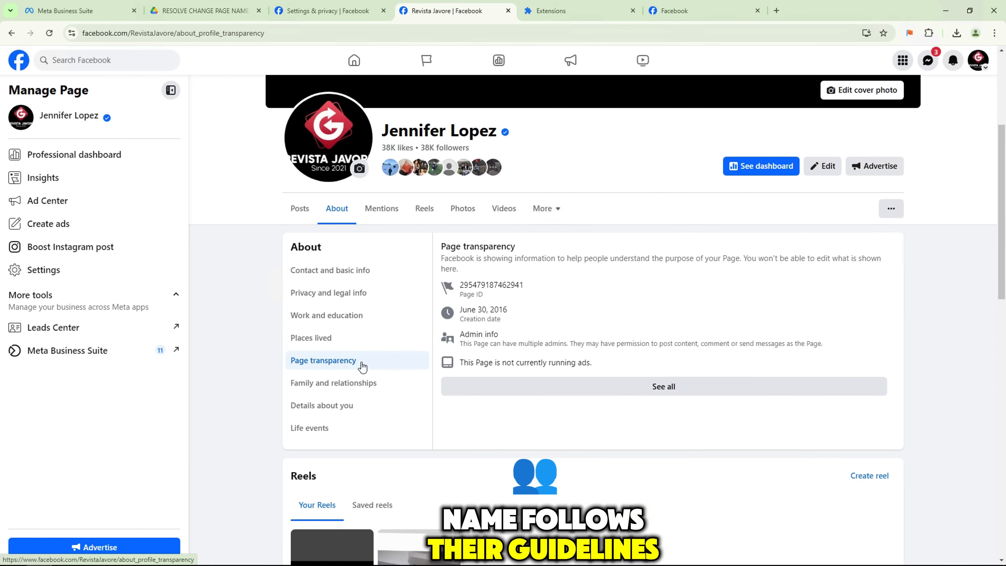
click(663, 385)
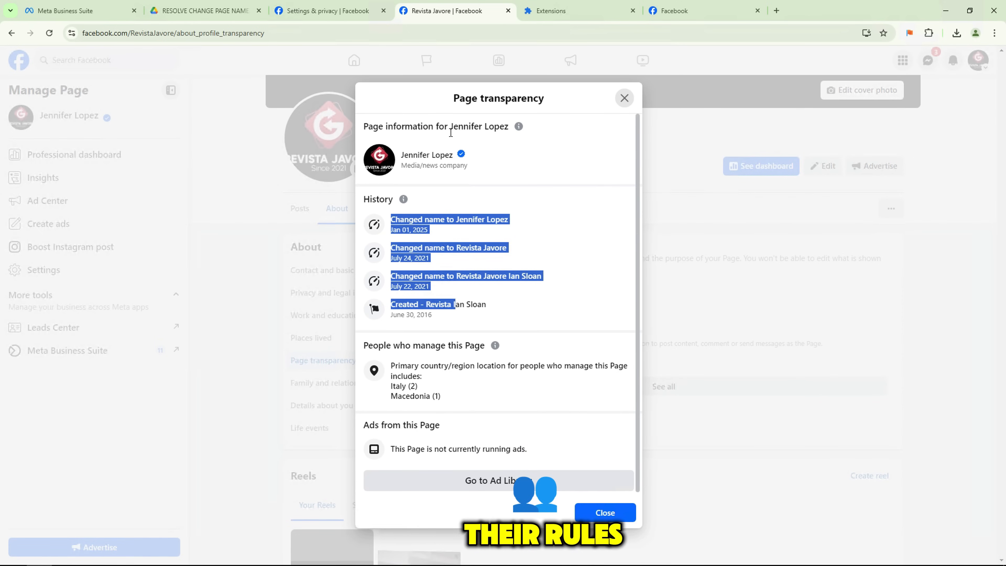
click(603, 512)
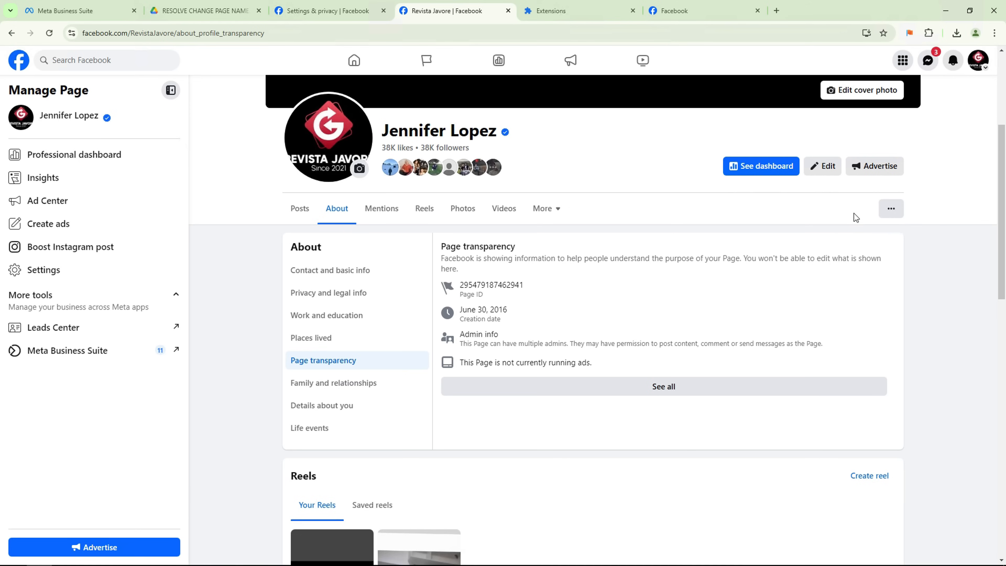
- Go to the Settings & privacy page
click(43, 269)
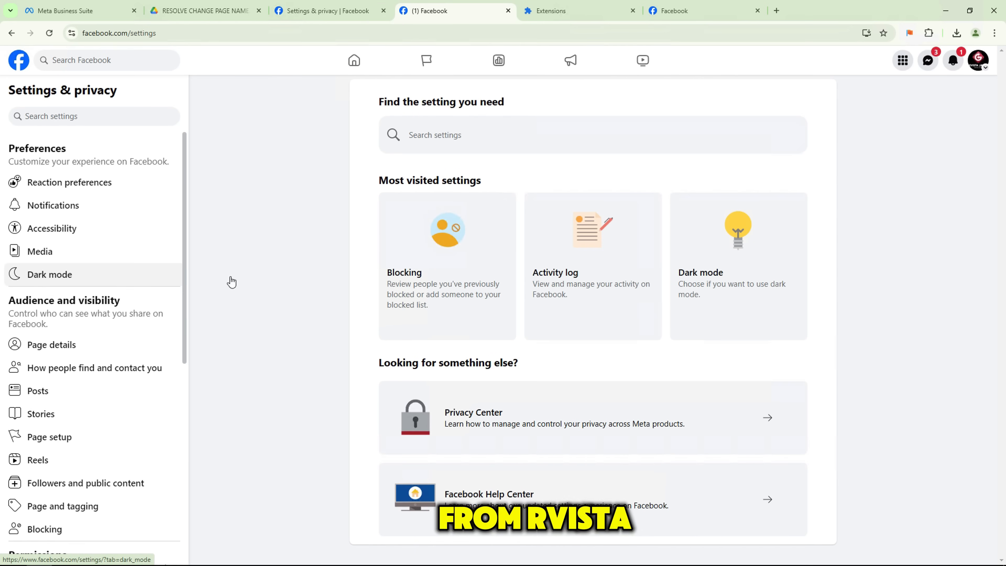
- Check the approval notification and view General Page settings listing the name Jennifer Lopez
click(952, 60)
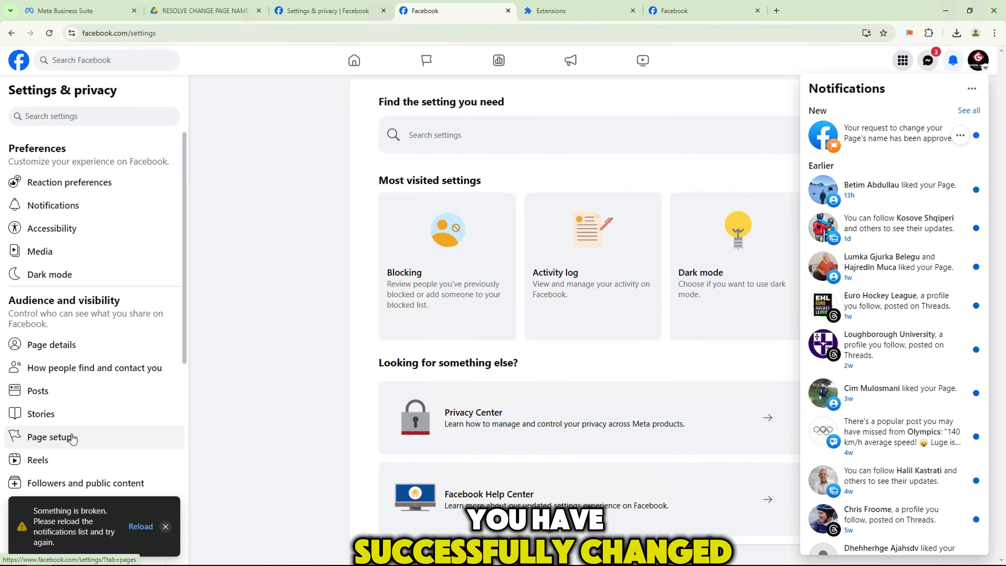
click(49, 437)
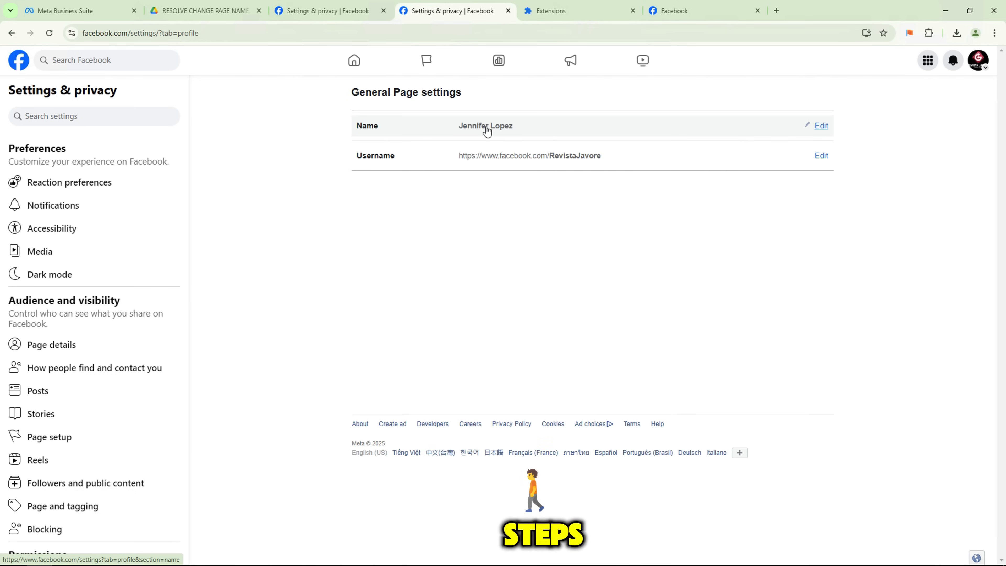
click(820, 125)
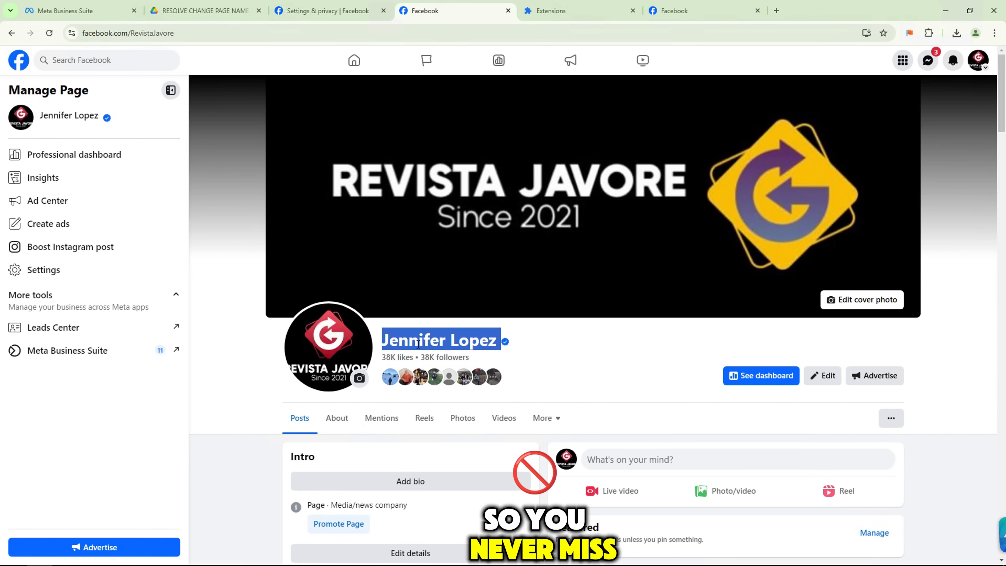
mouse_move(505, 343)
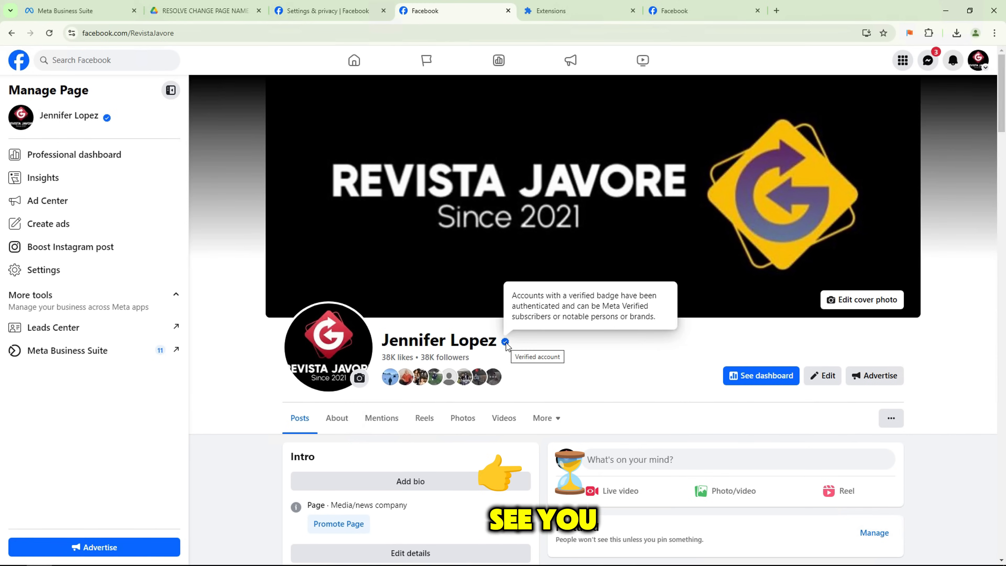